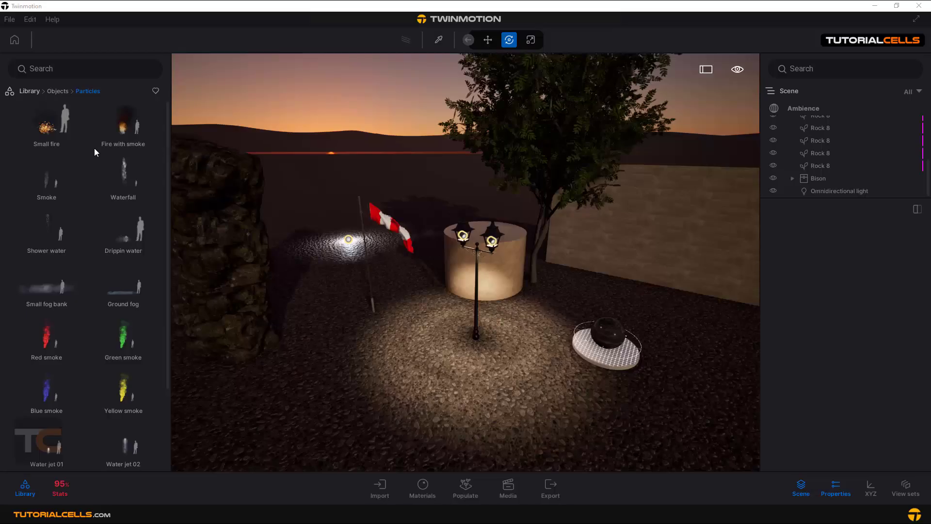
{"action": "mouse_move", "coordinate": [26, 101]}
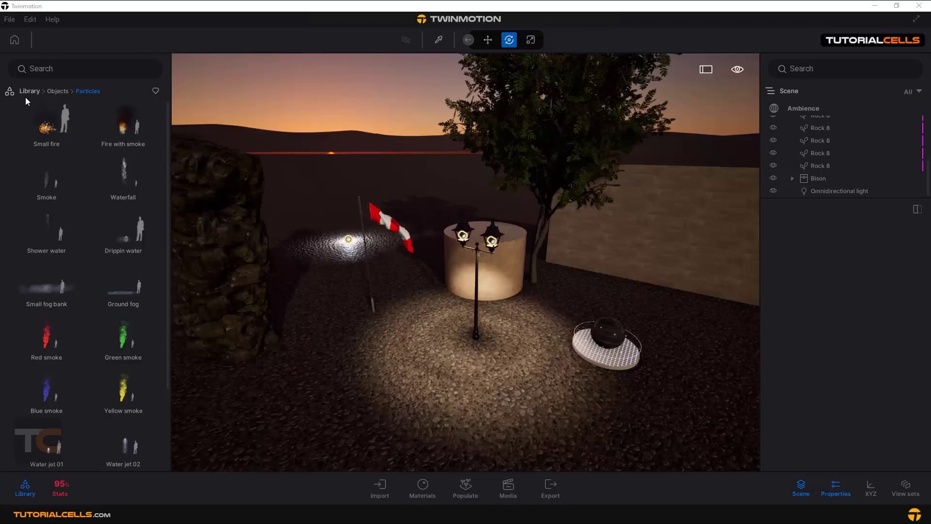
Return to the library's top level and bring up the Objects categories
{"action": "left_click", "coordinate": [28, 90]}
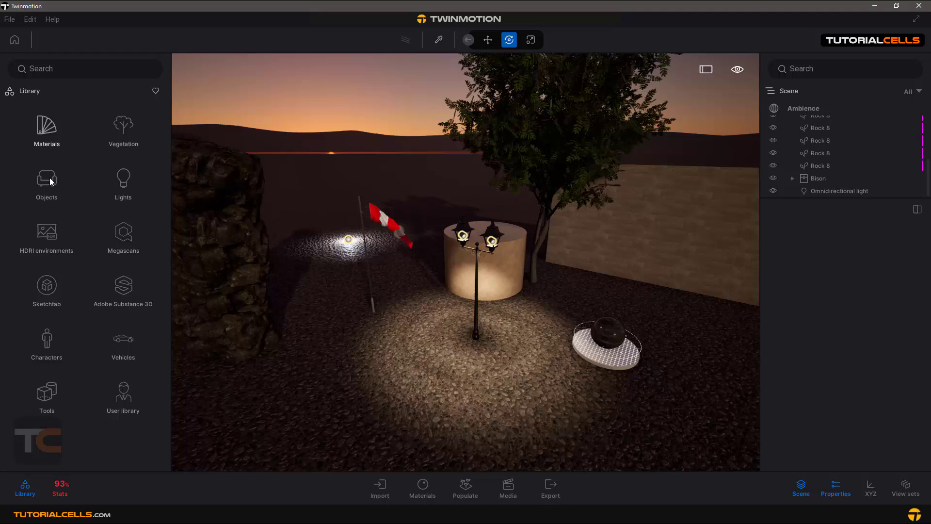
{"action": "left_click", "coordinate": [47, 181]}
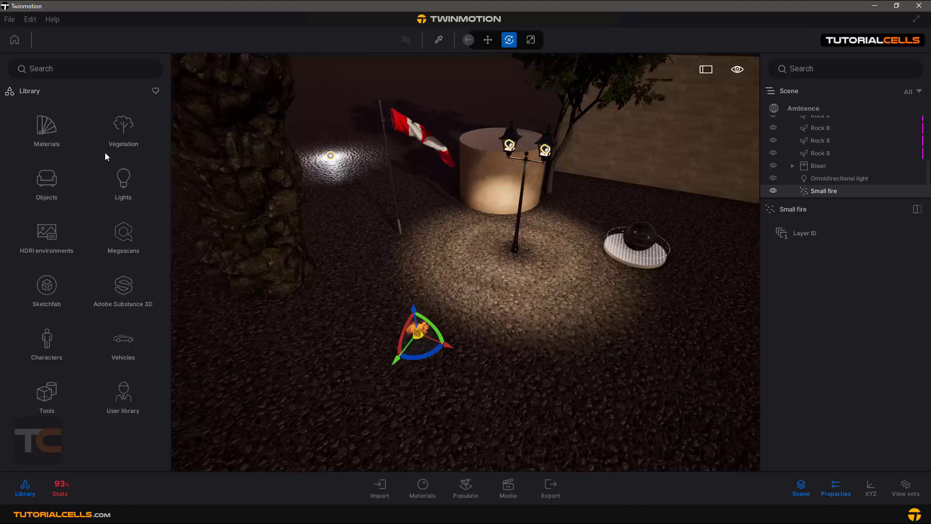
Light the fire with an omnidirectional light at about 2285K and a soft 73 lm
{"action": "left_click", "coordinate": [123, 185]}
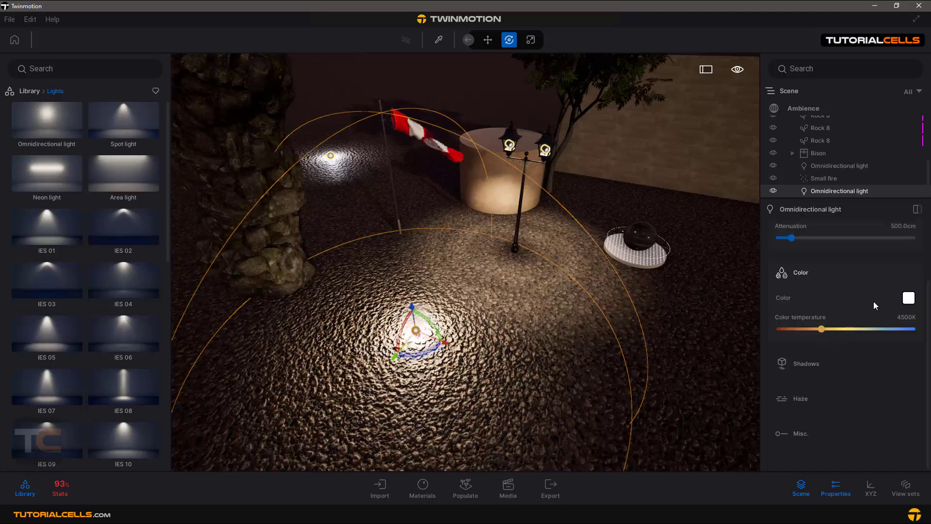
{"action": "left_click_drag", "start_coordinate": [821, 328], "coordinate": [784, 328]}
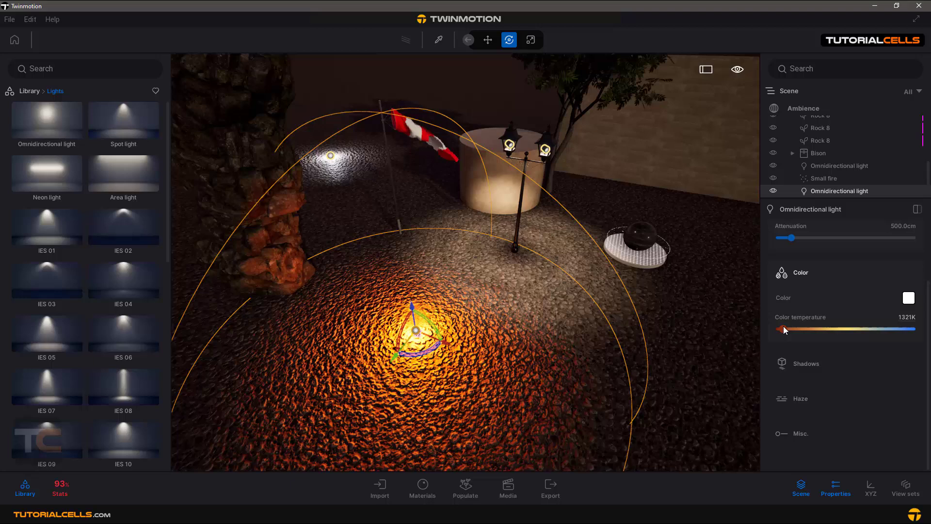
{"action": "left_click_drag", "start_coordinate": [783, 329], "coordinate": [794, 329]}
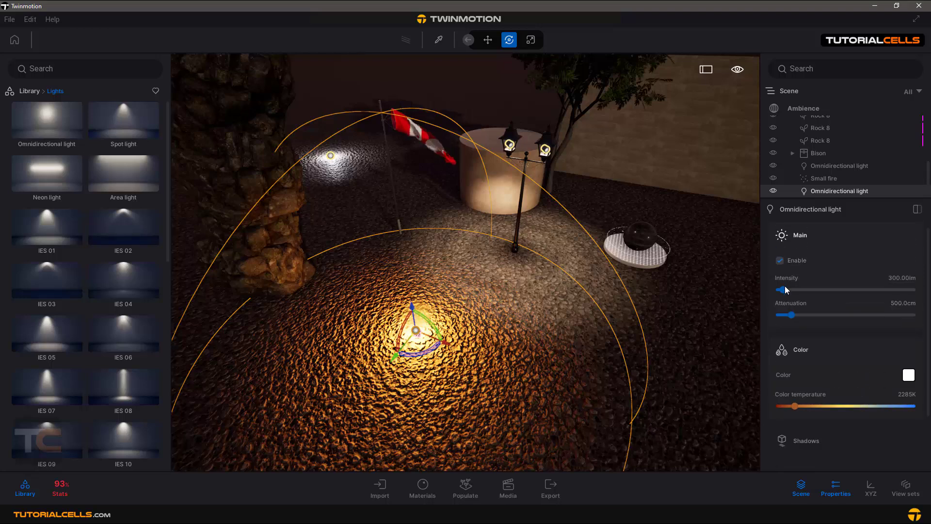
{"action": "left_click_drag", "start_coordinate": [785, 290], "coordinate": [777, 290]}
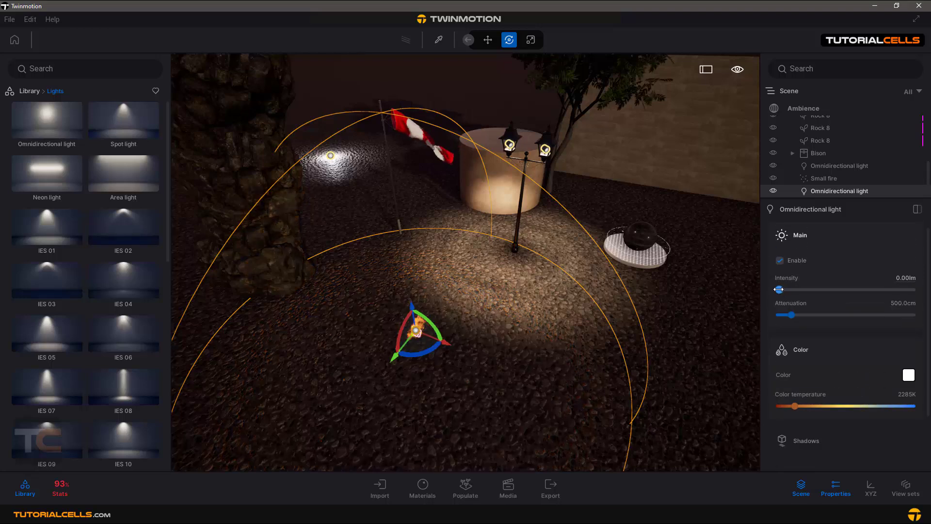
{"action": "left_click_drag", "start_coordinate": [779, 289], "coordinate": [787, 289]}
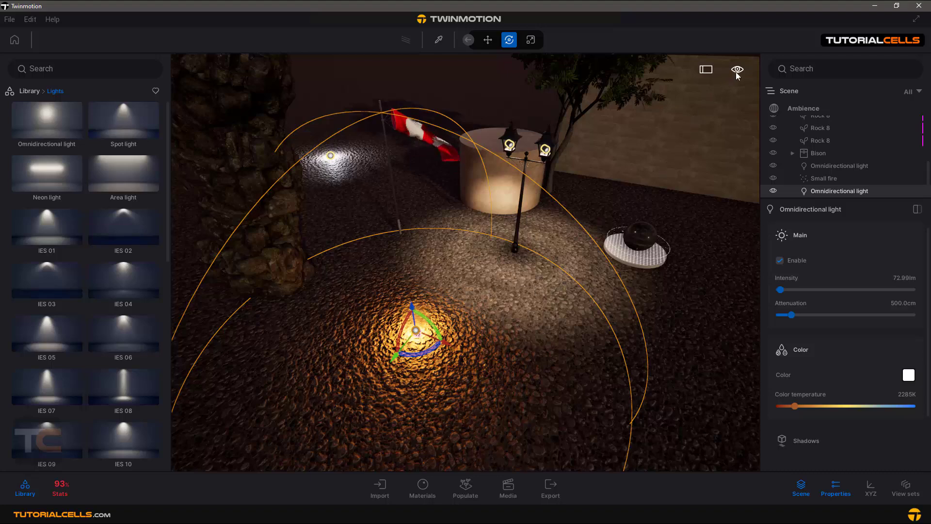
Move the Time of day dial from night to early afternoon
{"action": "left_click", "coordinate": [737, 70]}
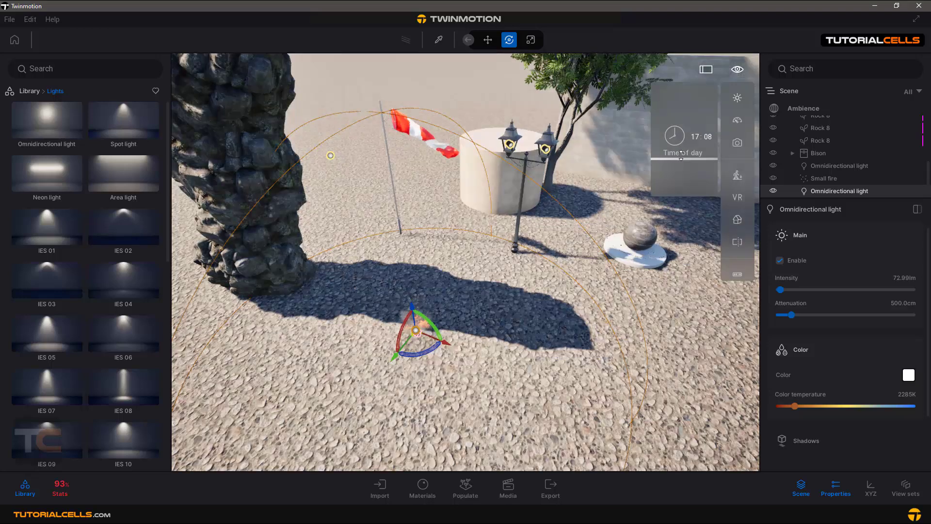
{"action": "left_click_drag", "start_coordinate": [681, 136], "coordinate": [682, 148]}
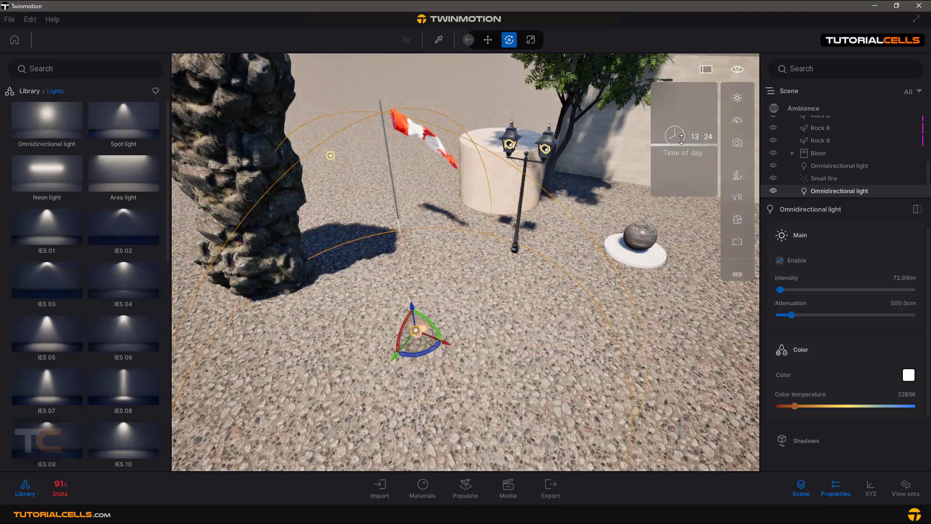
{"action": "left_click_drag", "start_coordinate": [682, 139], "coordinate": [672, 131]}
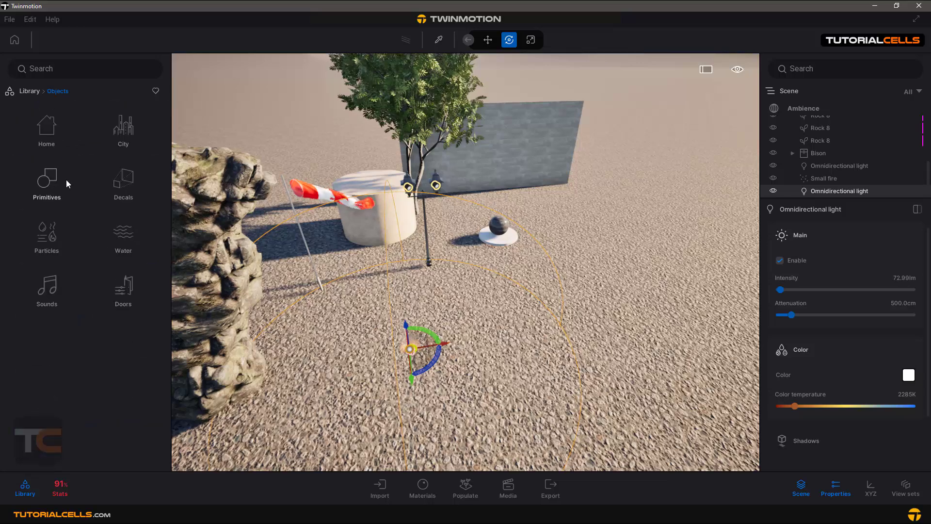
Remove the small fire and its light, then add and select Fire with smoke
{"action": "left_click", "coordinate": [47, 178]}
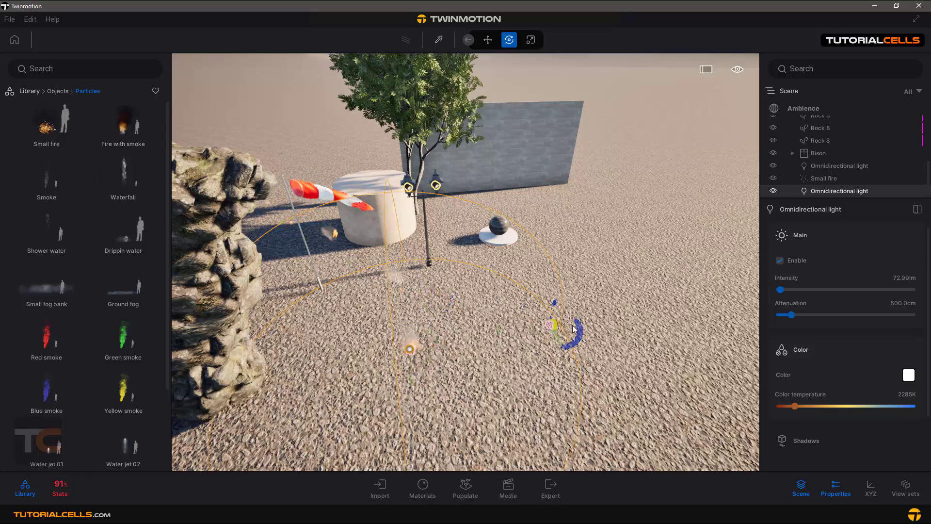
{"action": "left_click", "coordinate": [832, 191]}
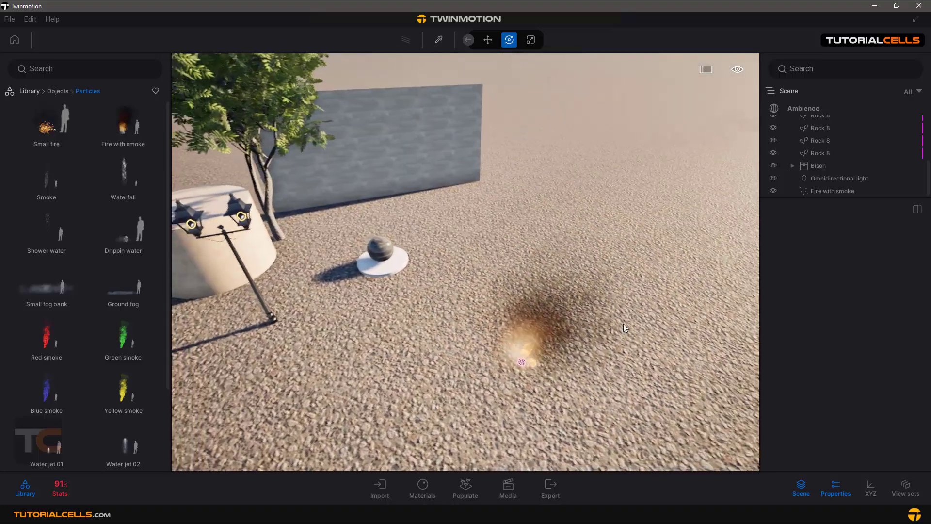
{"action": "left_click", "coordinate": [521, 363]}
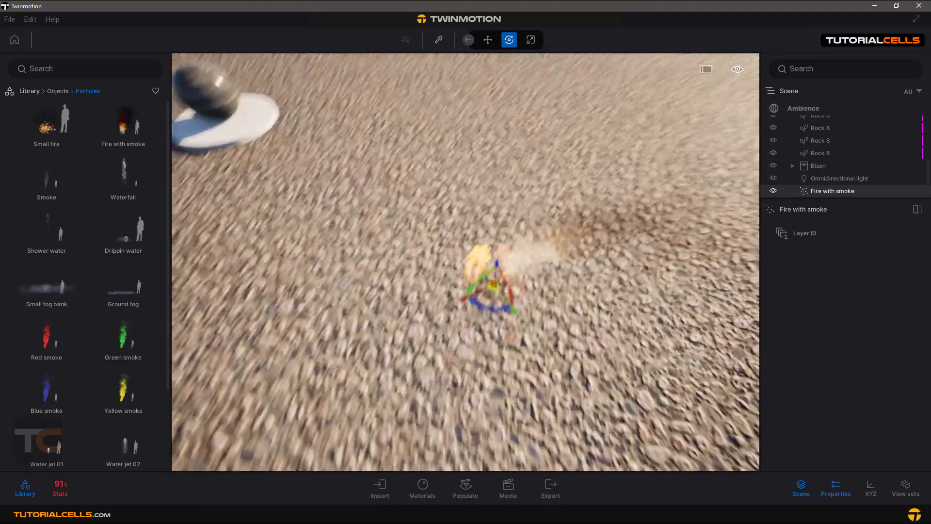
Push the time of day back toward dawn so the fire glows against dark ground
{"action": "left_click", "coordinate": [737, 68]}
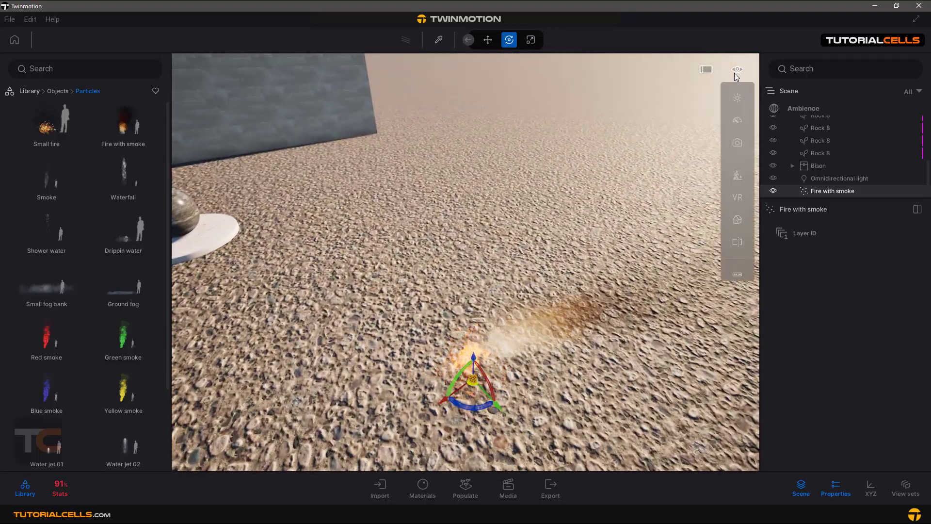
{"action": "left_click", "coordinate": [737, 98]}
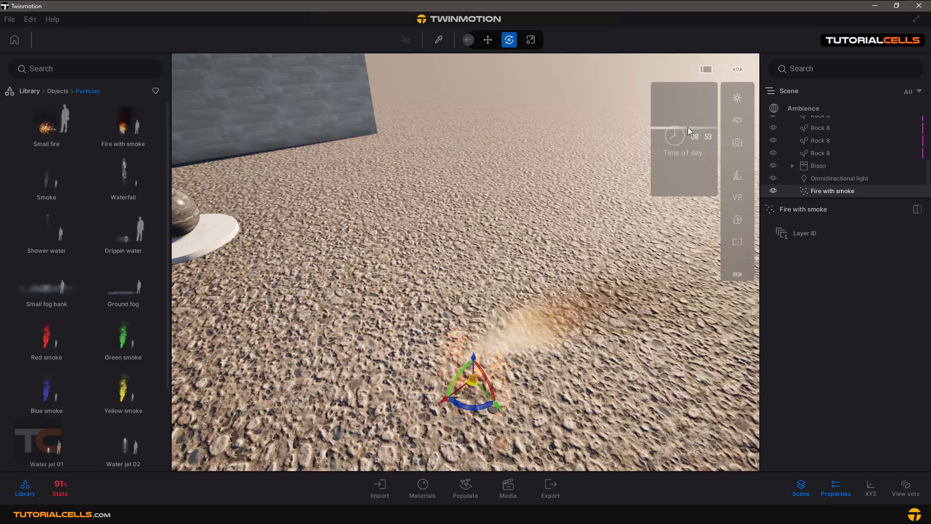
{"action": "left_click_drag", "start_coordinate": [683, 137], "coordinate": [683, 119]}
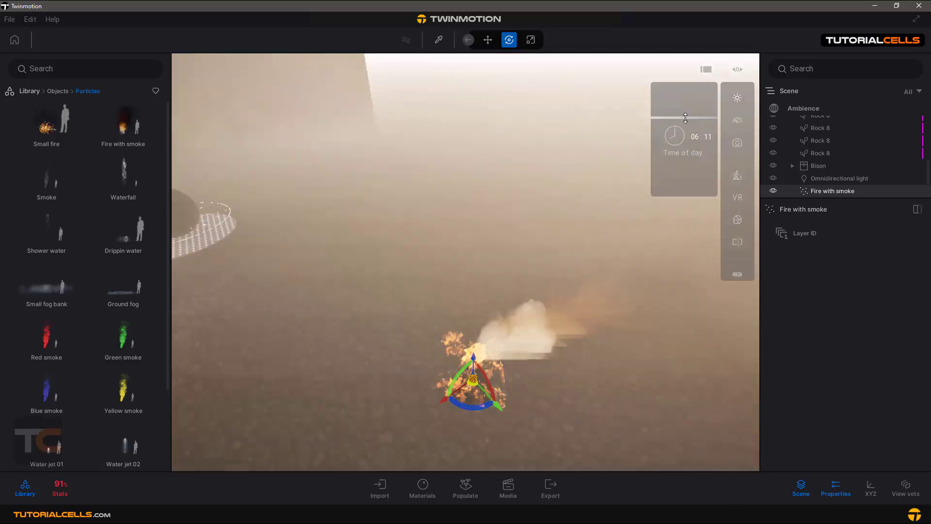
{"action": "left_click_drag", "start_coordinate": [685, 116], "coordinate": [671, 116]}
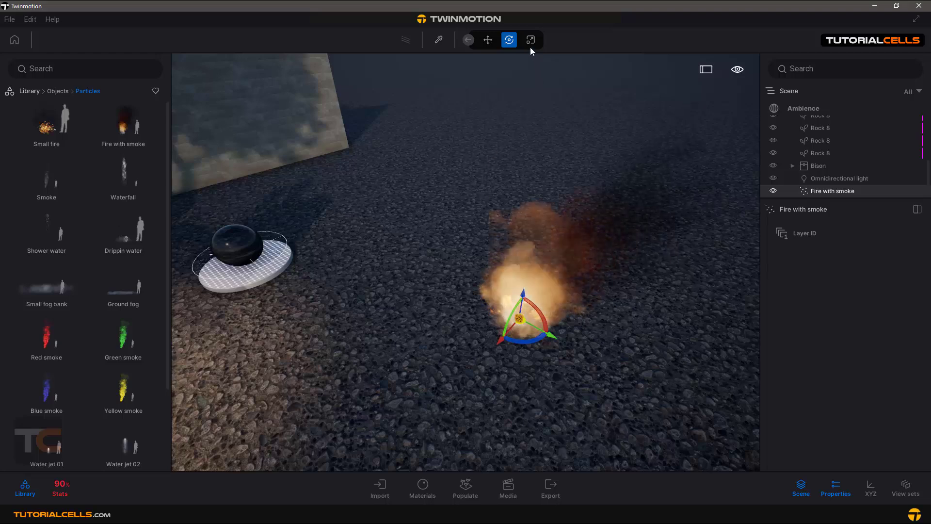
Switch to the Scale tool to enlarge the fire with smoke
{"action": "left_click", "coordinate": [529, 40]}
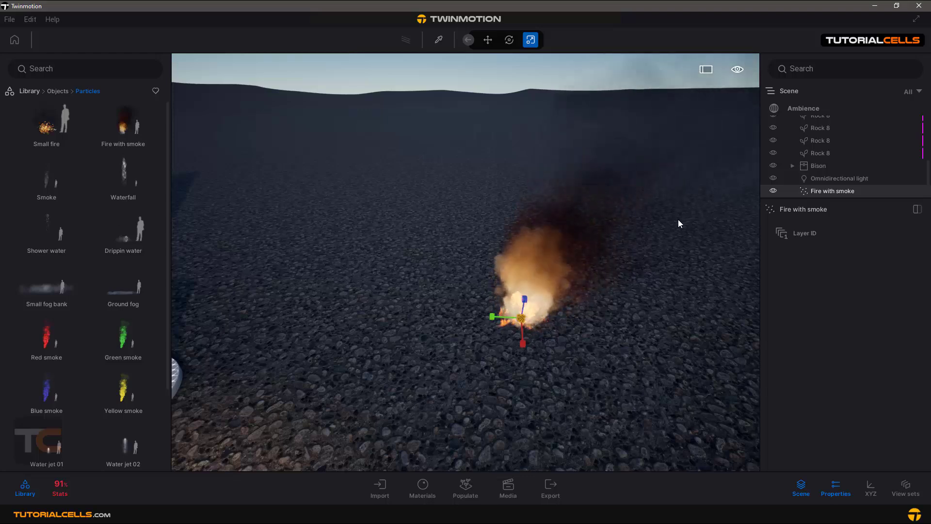
{"action": "mouse_move", "coordinate": [807, 196]}
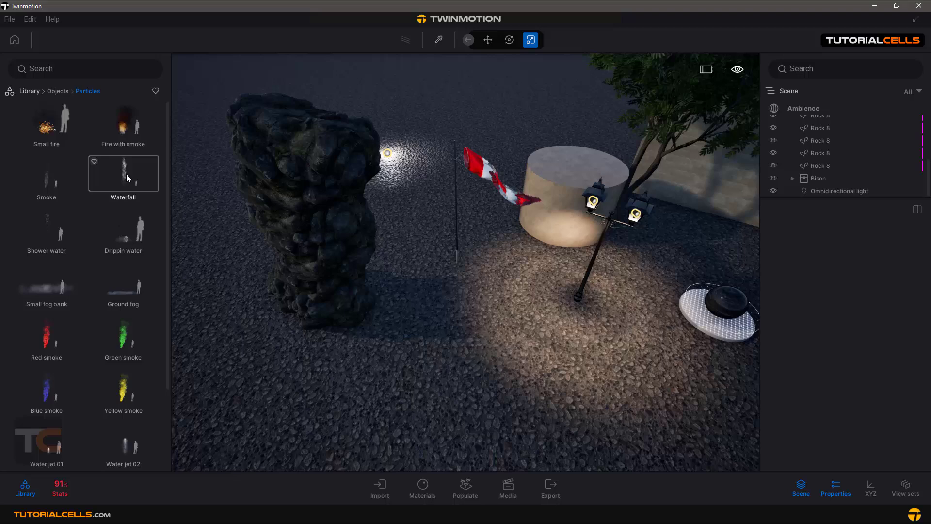
Place a Waterfall atop the tall rock and Alt-drag to start a second copy
{"action": "left_click_drag", "start_coordinate": [122, 172], "coordinate": [395, 335]}
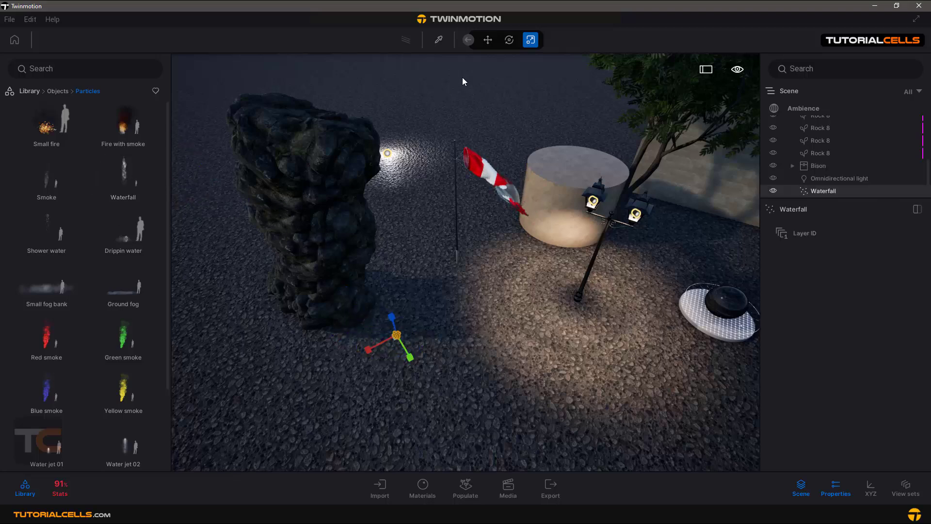
{"action": "left_click", "coordinate": [488, 40]}
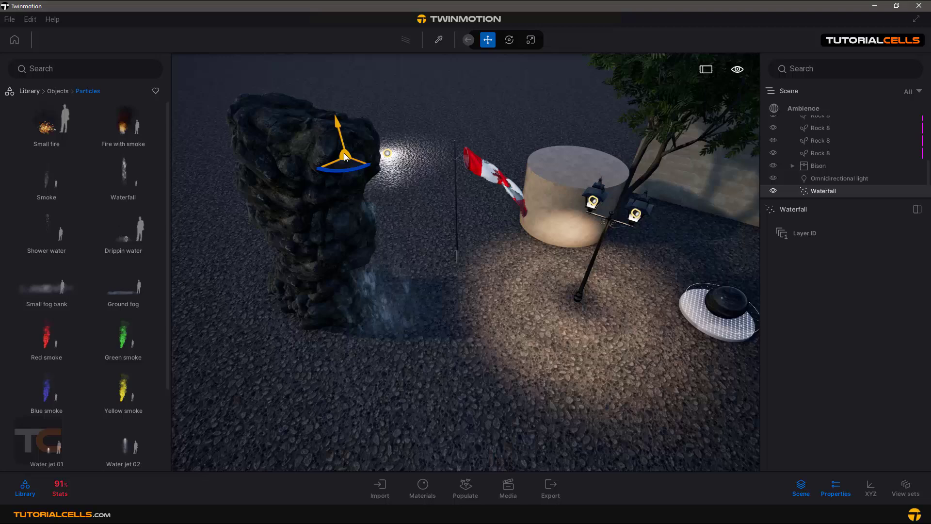
{"action": "left_click_drag", "start_coordinate": [344, 156], "coordinate": [353, 169]}
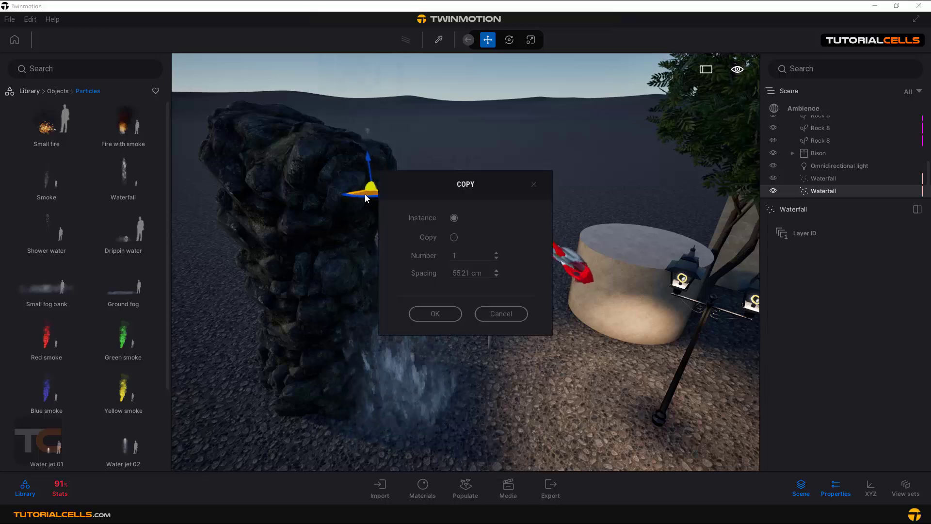
Settle the waterfall copy options and reposition the shower water on the rock overhang
{"action": "left_click", "coordinate": [434, 314]}
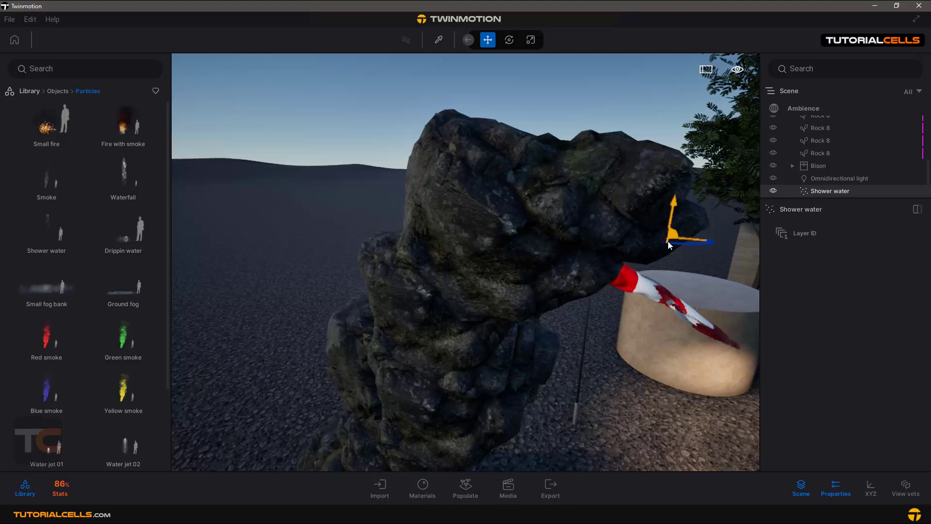
{"action": "left_click_drag", "start_coordinate": [671, 244], "coordinate": [633, 448]}
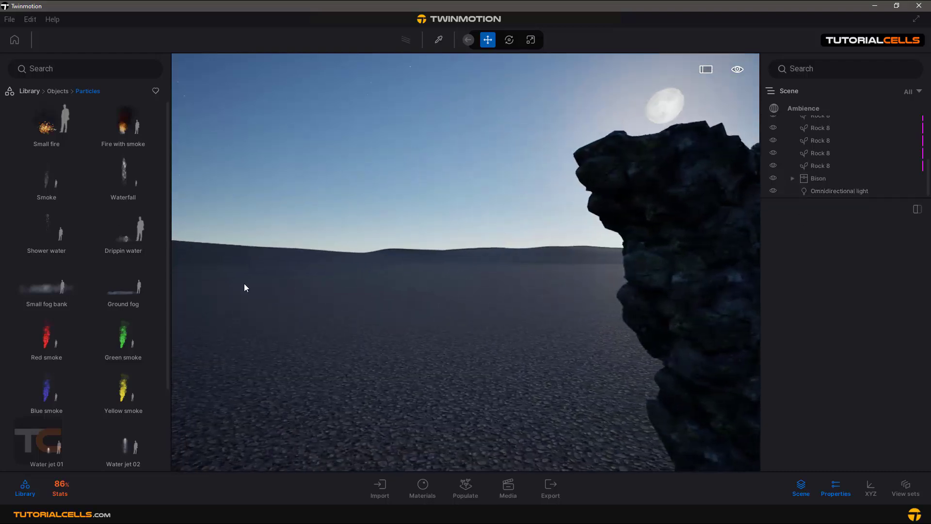
{"action": "left_click_drag", "start_coordinate": [243, 289], "coordinate": [479, 342]}
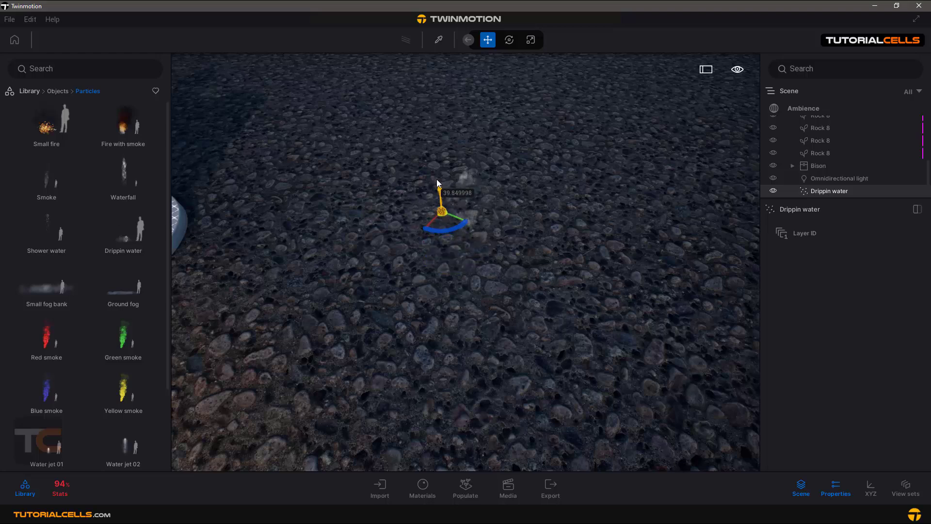
{"action": "left_click_drag", "start_coordinate": [440, 209], "coordinate": [437, 164]}
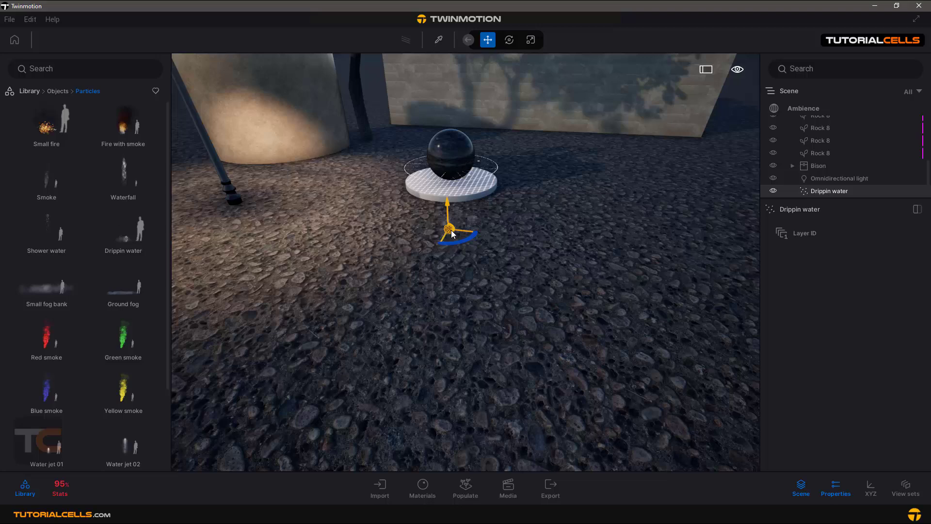
{"action": "left_click_drag", "start_coordinate": [450, 228], "coordinate": [427, 238]}
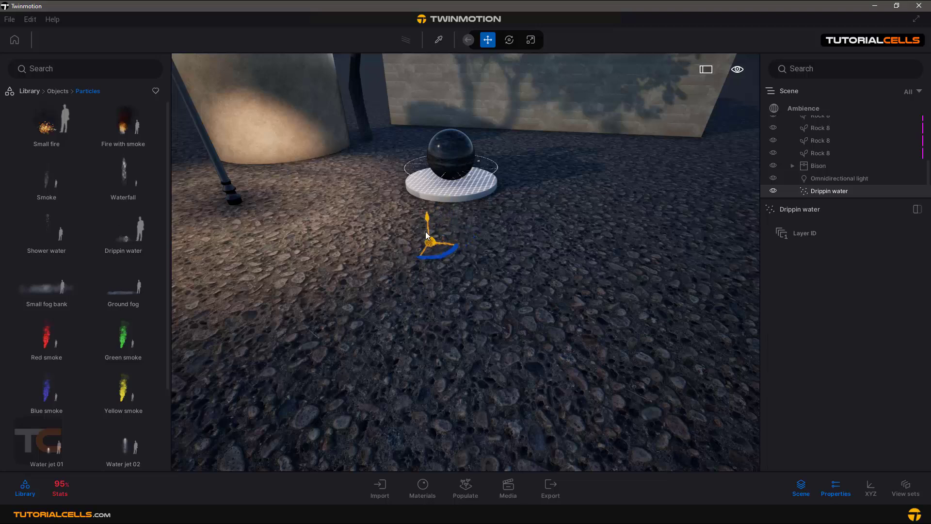
{"action": "left_click_drag", "start_coordinate": [428, 235], "coordinate": [454, 283]}
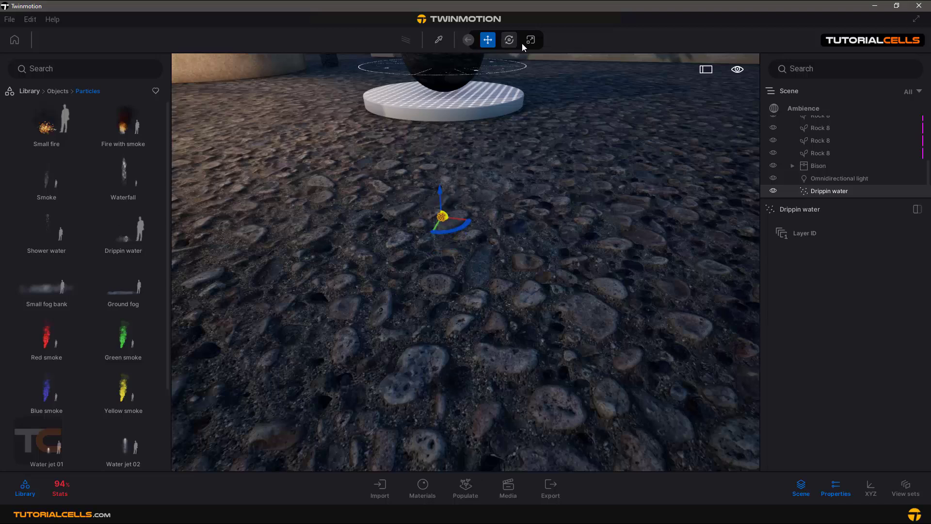
{"action": "left_click", "coordinate": [530, 40]}
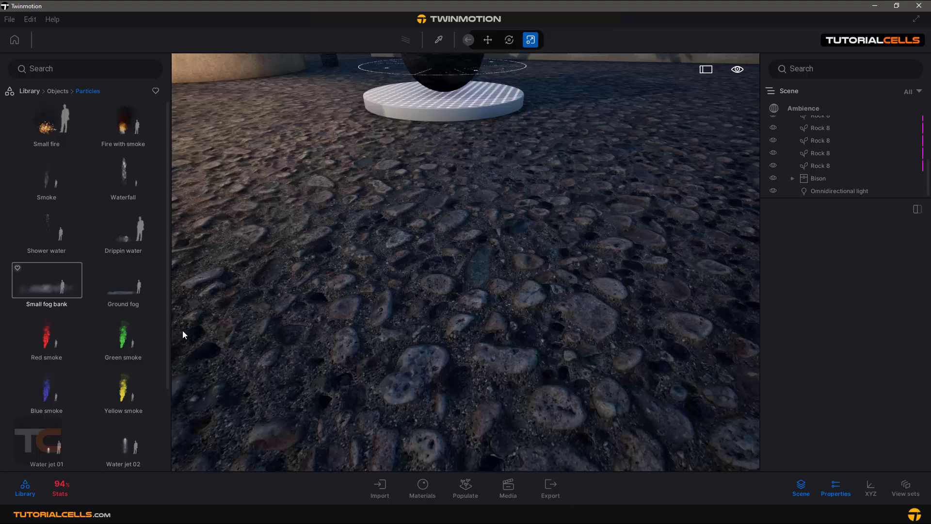
Give the small fog bank a scale of 1.00
{"action": "scroll", "scroll_direction": "down", "scroll_amount": 3}
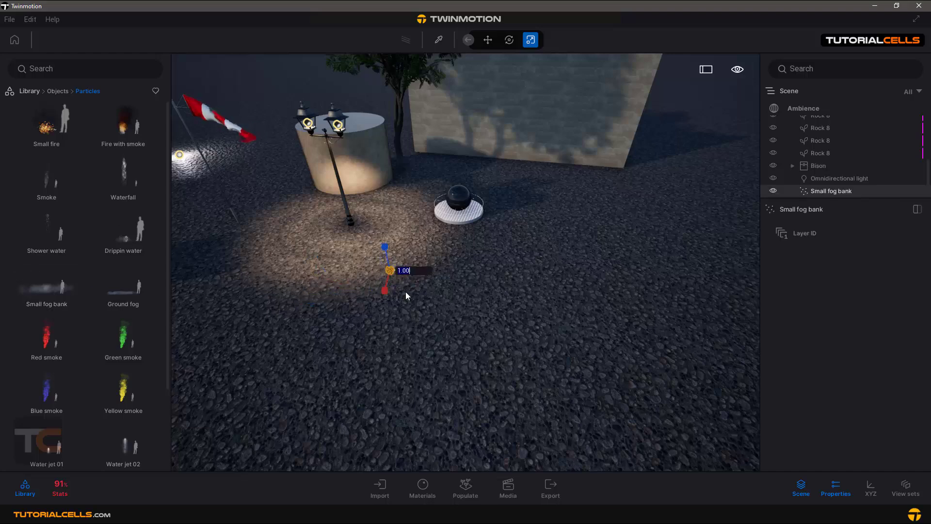
{"action": "key", "text": "Enter"}
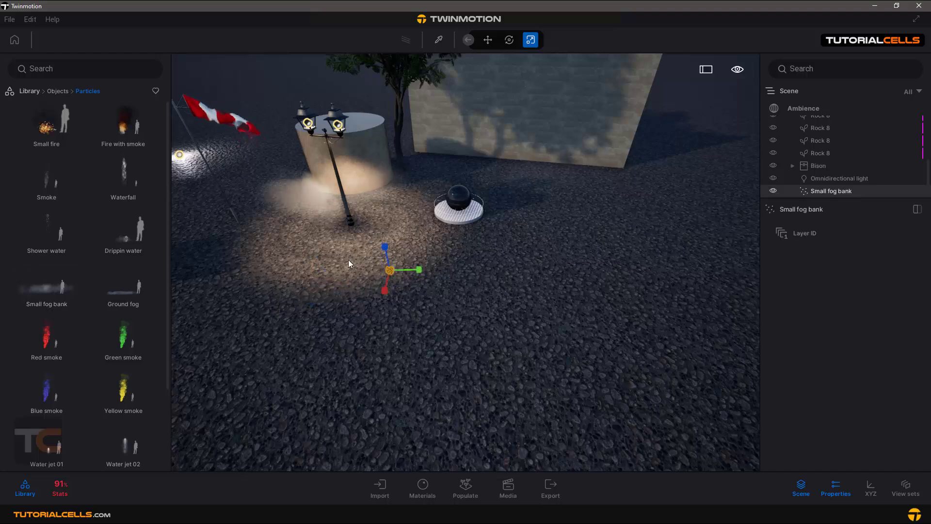